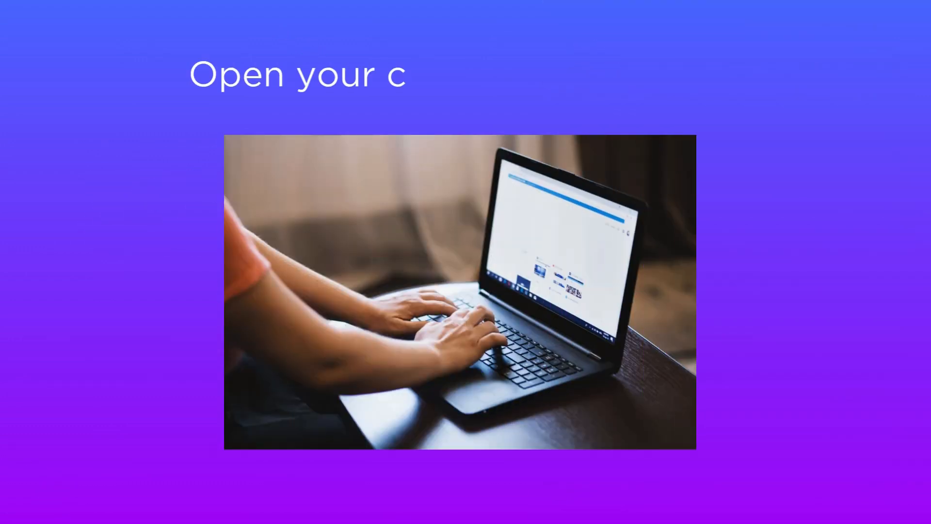
type("omputer or laptop")
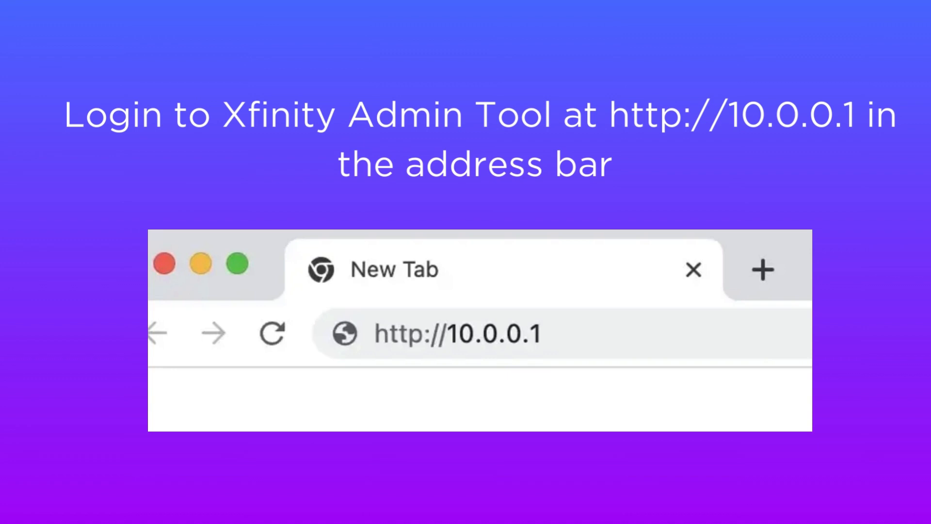
key("Enter")
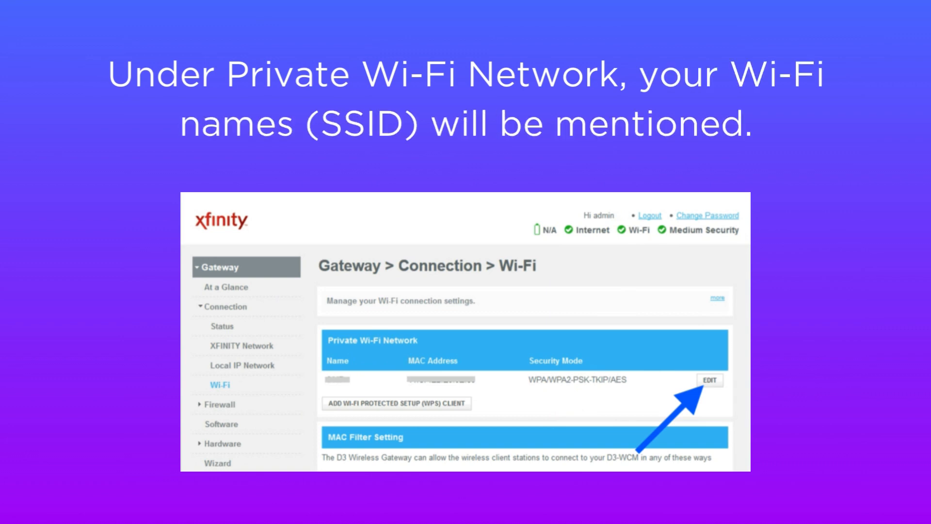
left_click(709, 380)
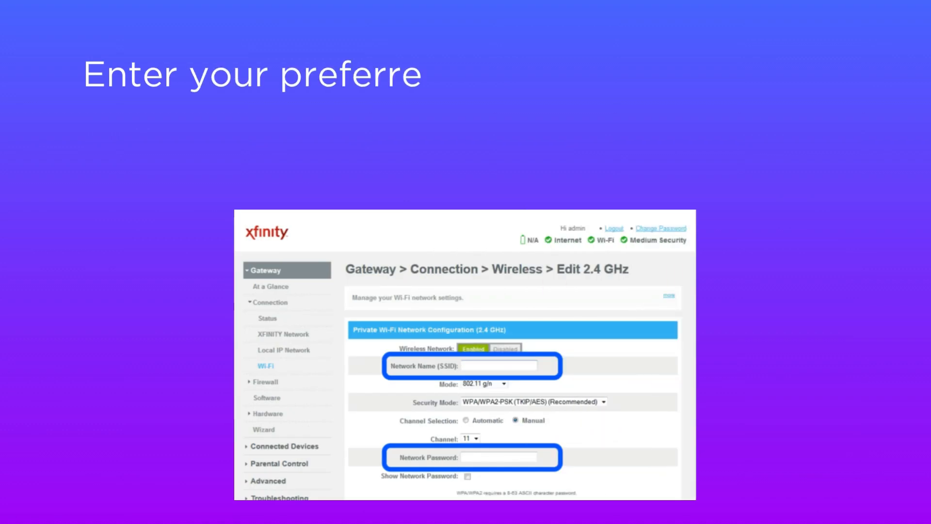